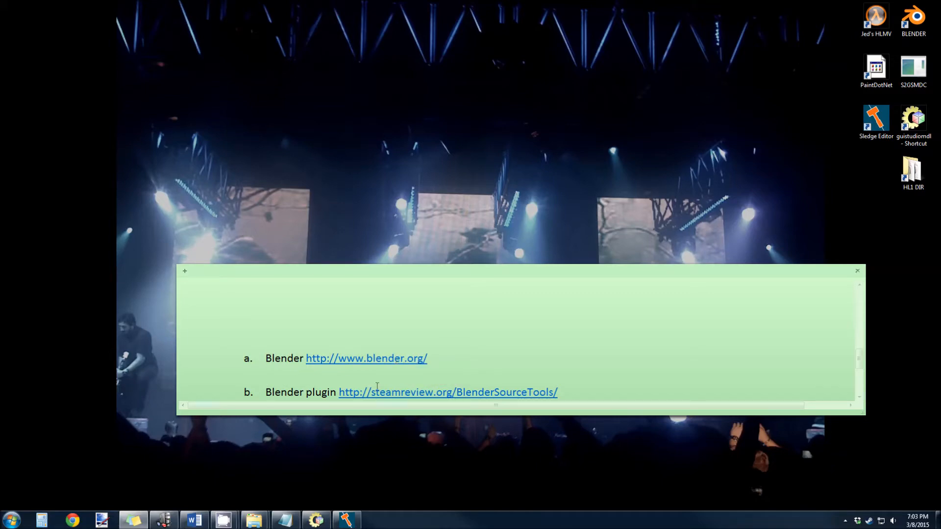
# Follow the note's Blender link so blender.org opens in Chrome
pyautogui.click(366, 359)
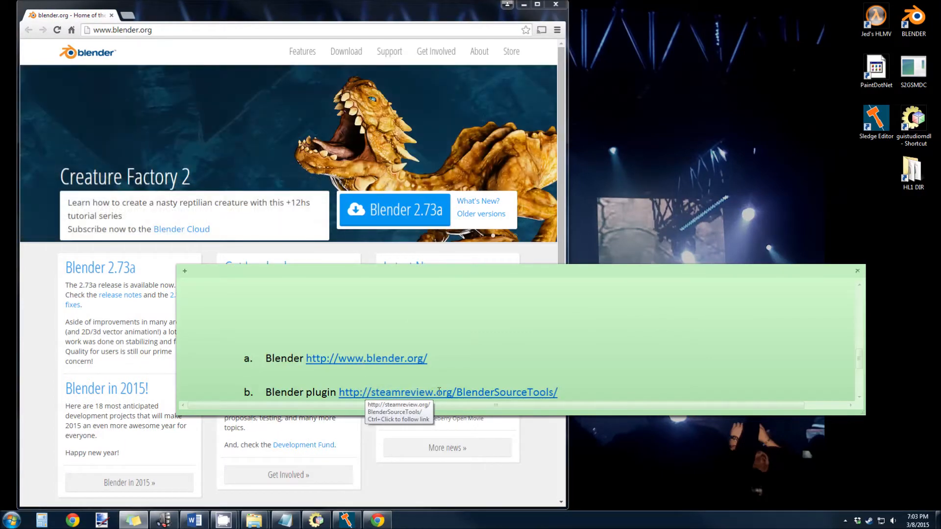
# Follow the note's steamreview.org link so the Blender Source Tools page opens in a new tab
pyautogui.click(448, 392)
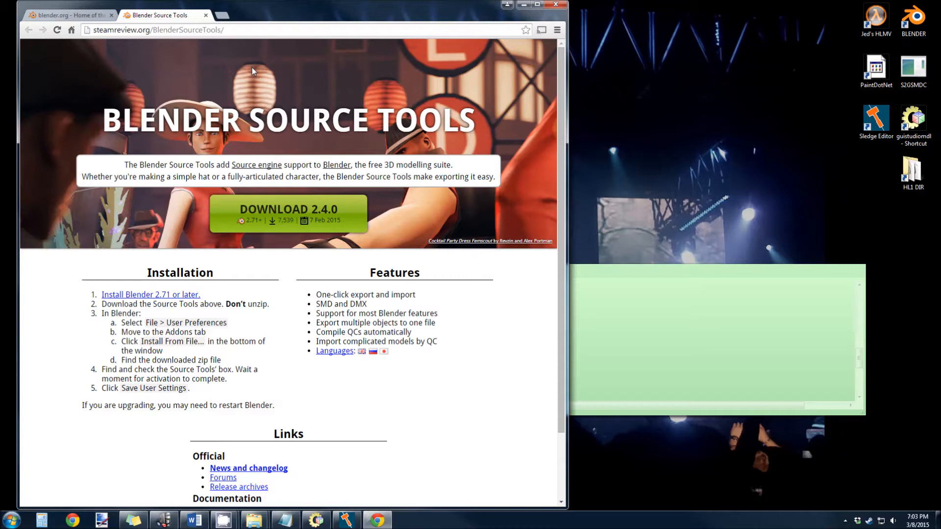
pyautogui.moveTo(560, 101)
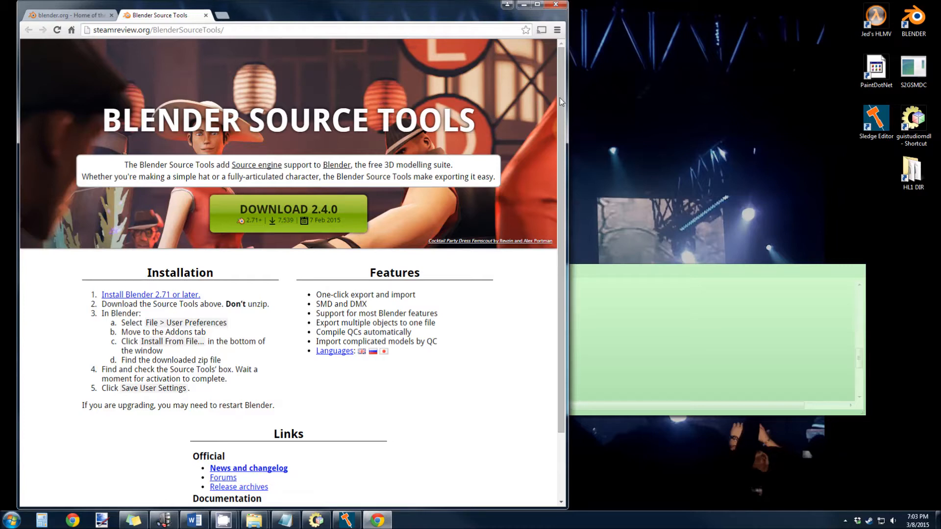
pyautogui.moveTo(561, 101)
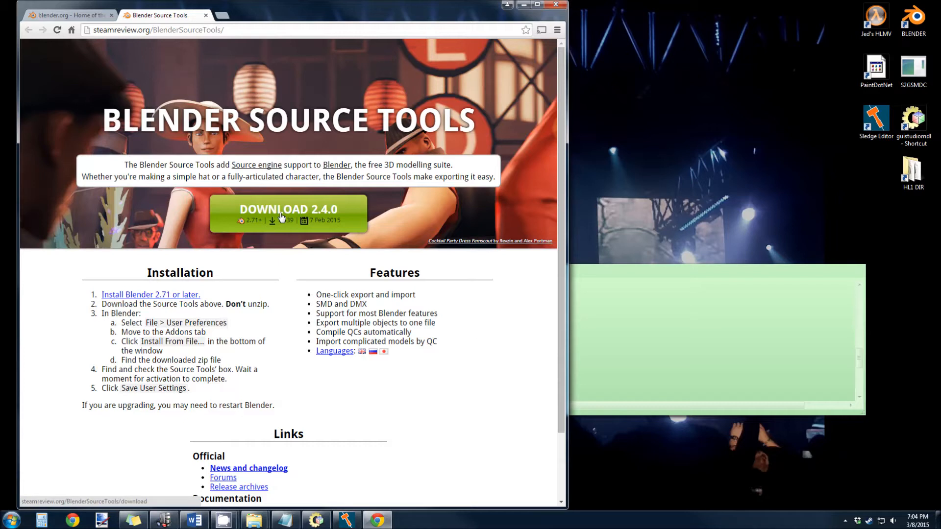
# Download Blender Source Tools 2.4.0 and show it in the Downloads folder
pyautogui.click(289, 212)
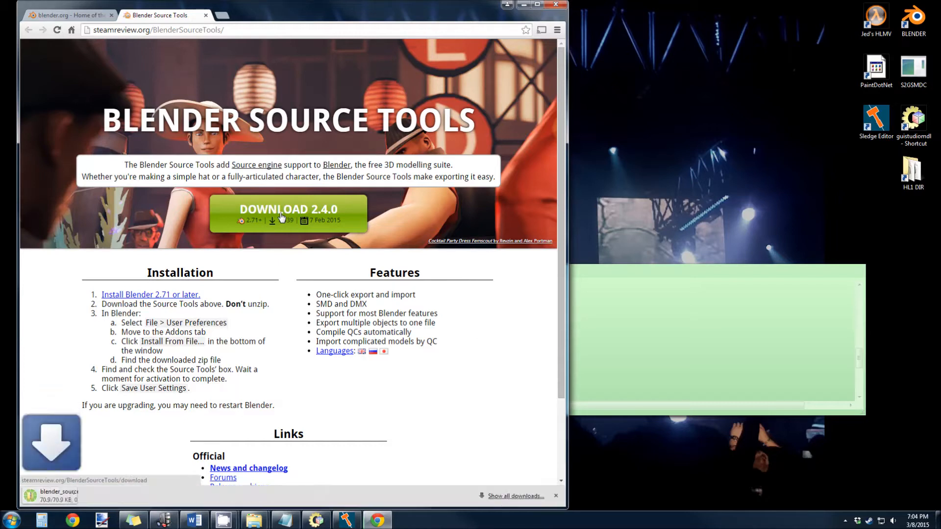
pyautogui.click(60, 495)
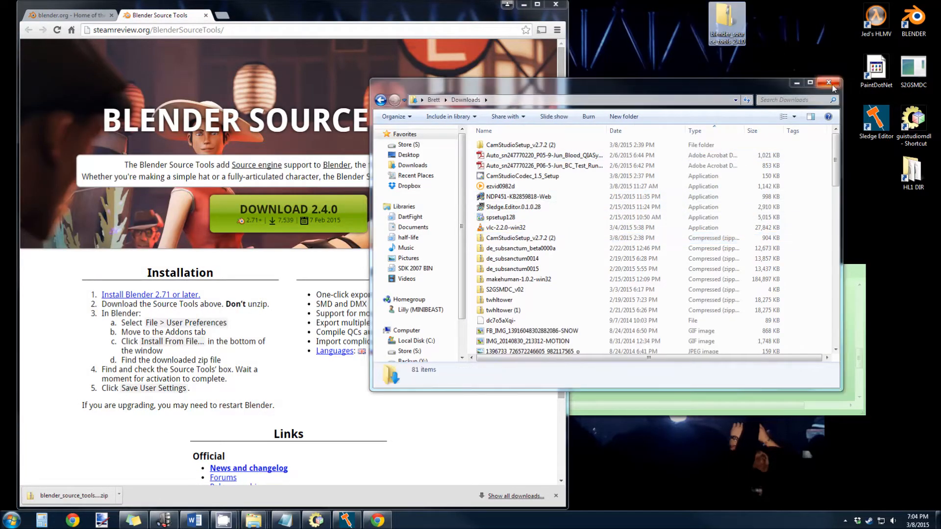
# Go to Computer > Store (S:) > SourceExport for the zip and shrink the Explorer window
pyautogui.click(829, 83)
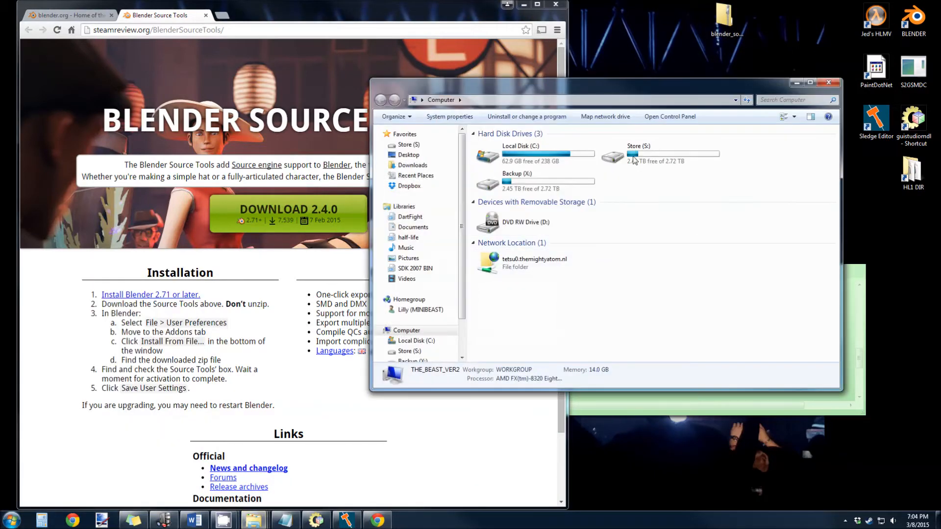
pyautogui.doubleClick(638, 152)
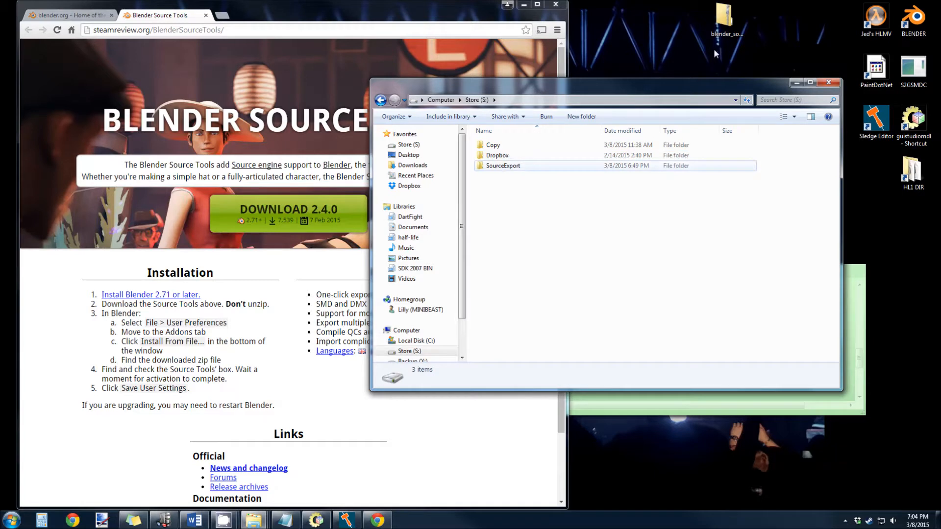
pyautogui.doubleClick(503, 166)
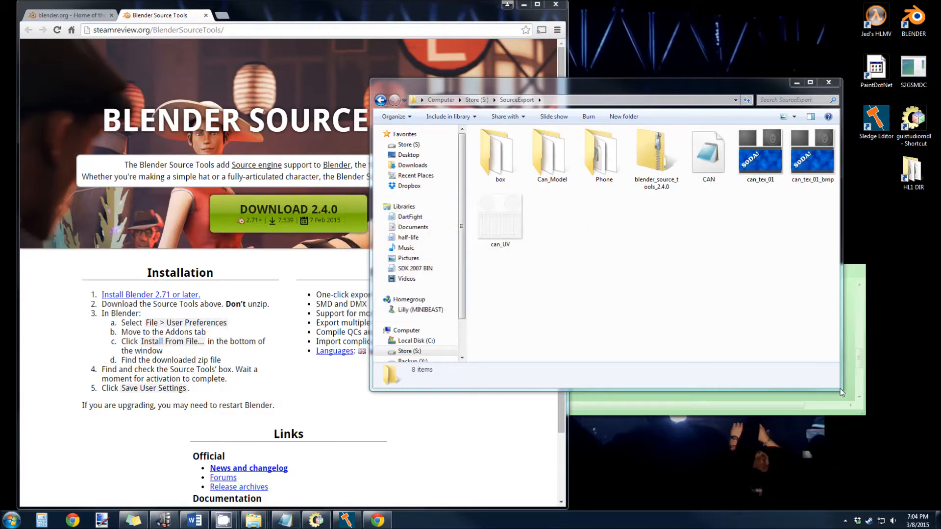
pyautogui.moveTo(840, 393); pyautogui.dragTo(826, 225)
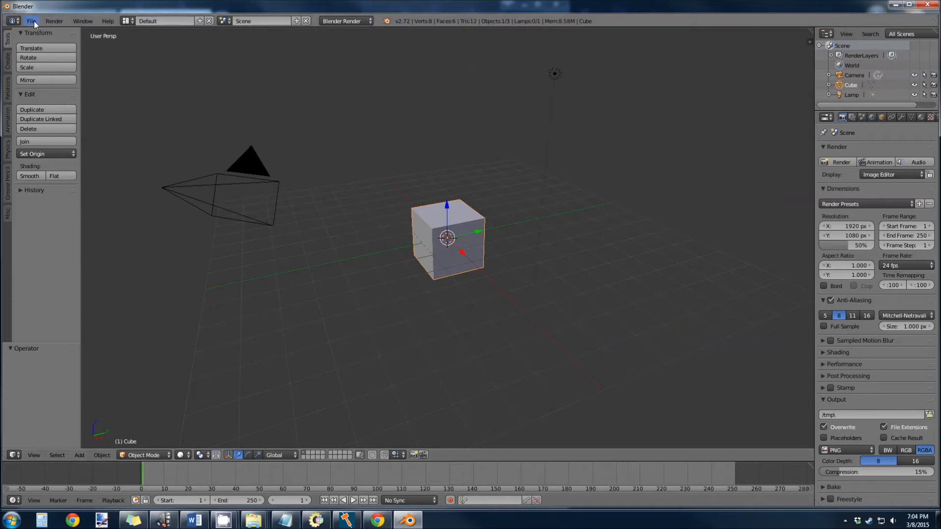
# Reach Install from File on the Addons page of Blender's User Preferences
pyautogui.click(31, 21)
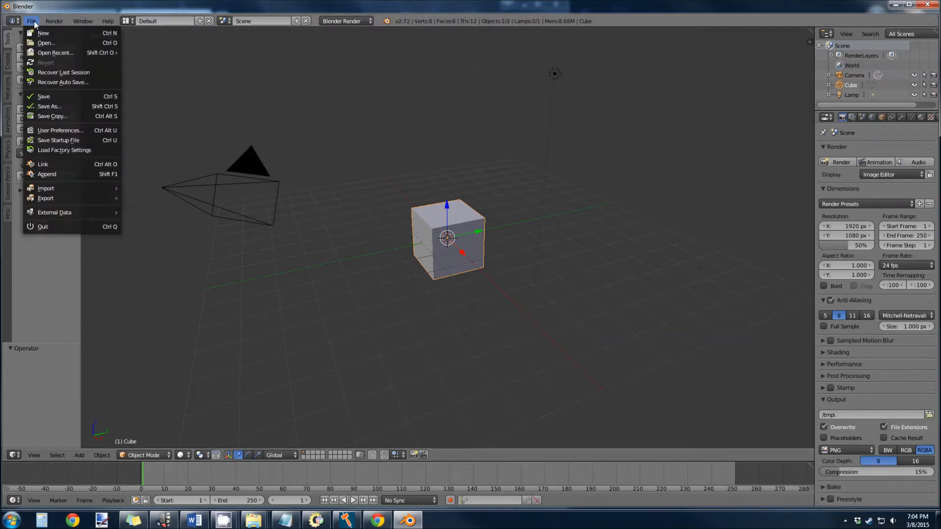
pyautogui.moveTo(62, 115)
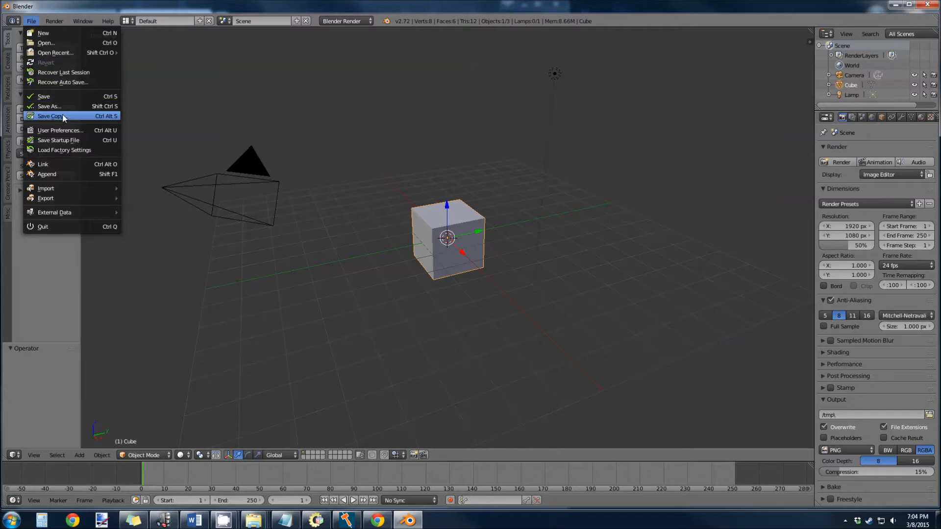
pyautogui.click(59, 130)
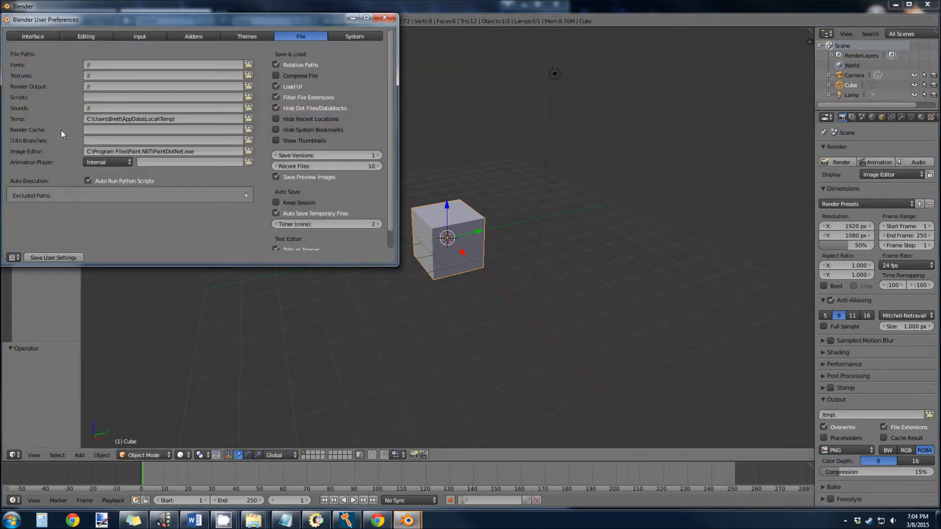
pyautogui.click(194, 36)
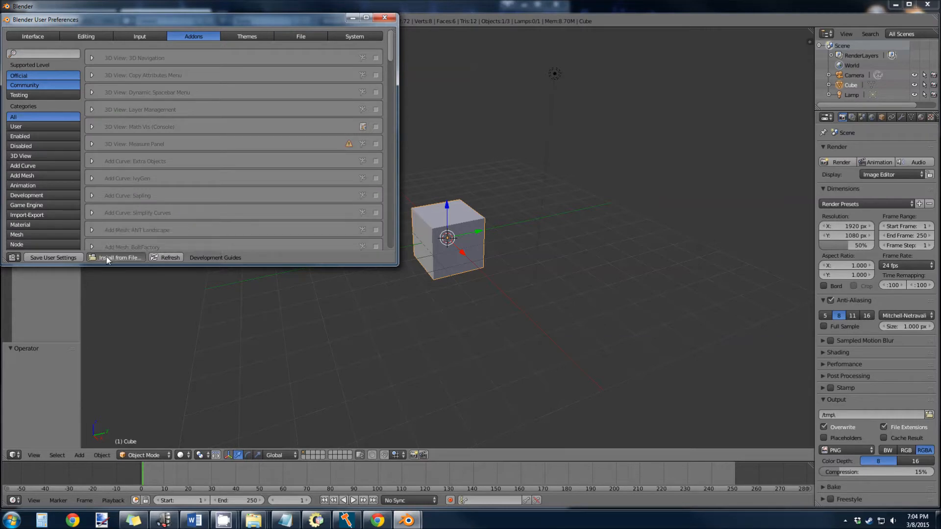
pyautogui.click(118, 258)
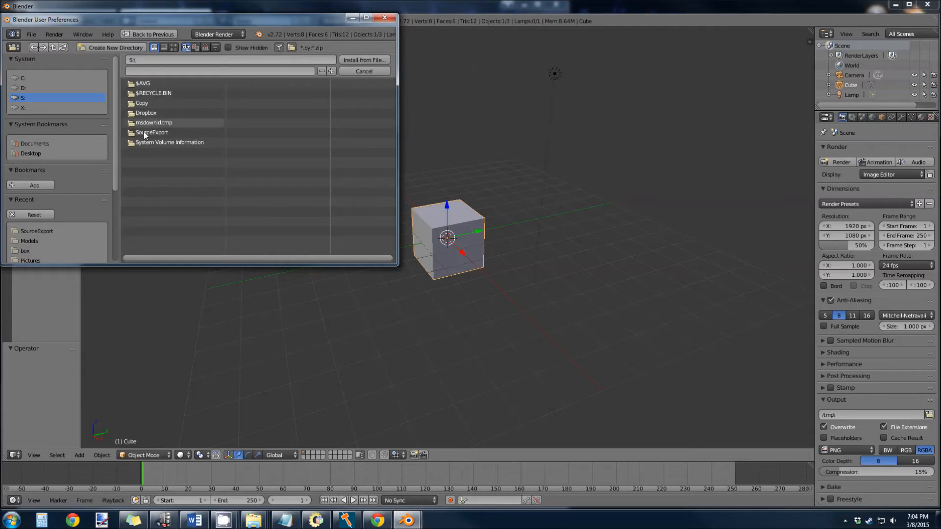
# Choose blender_source_tools_2.4.0.zip from the SourceExport folder for installation
pyautogui.doubleClick(151, 133)
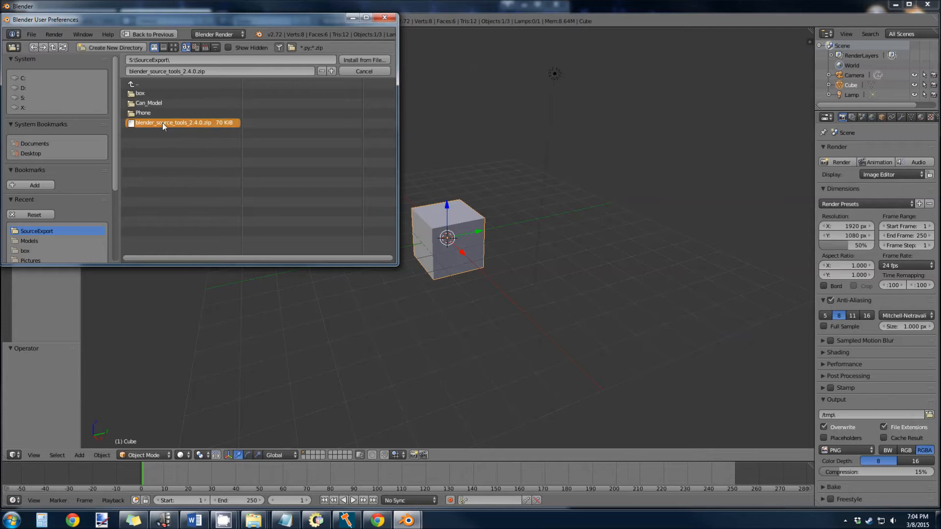
pyautogui.click(363, 70)
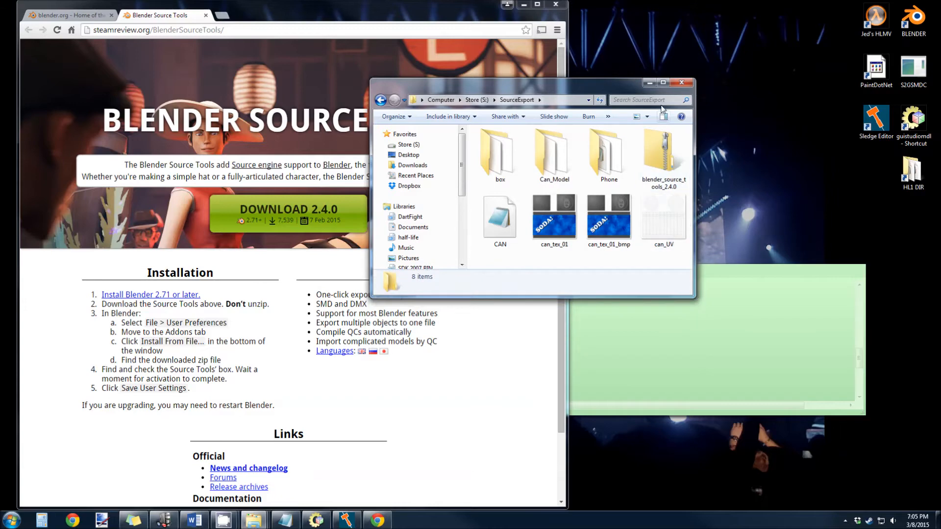
# Review the Source 2 Goldsrc SMD Converter forum thread and its S2GSMDC zip attachment
pyautogui.click(671, 83)
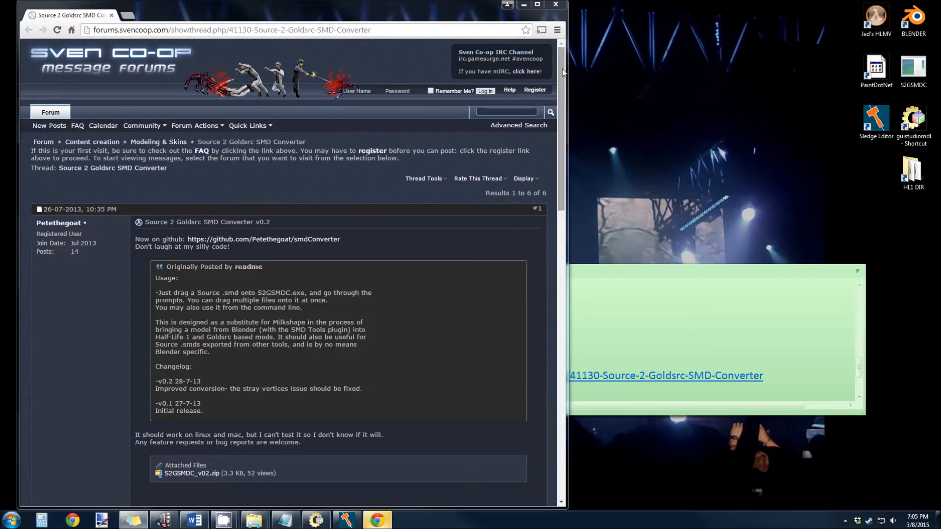
pyautogui.scroll(-3)
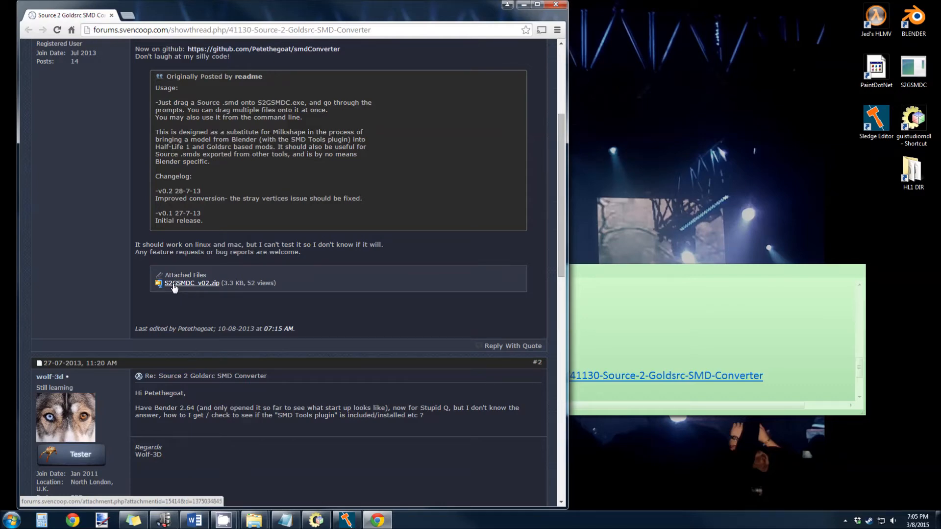
pyautogui.scroll(3)
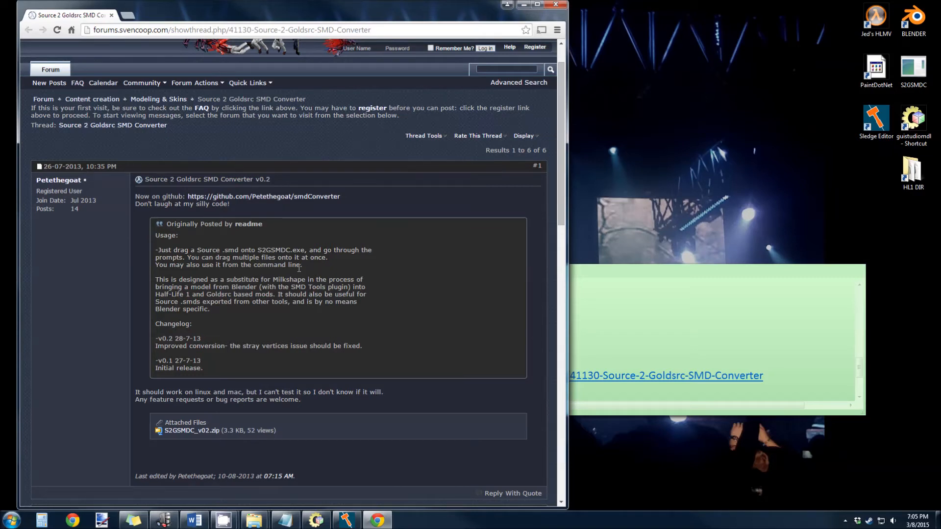
pyautogui.moveTo(156, 250); pyautogui.dragTo(302, 265)
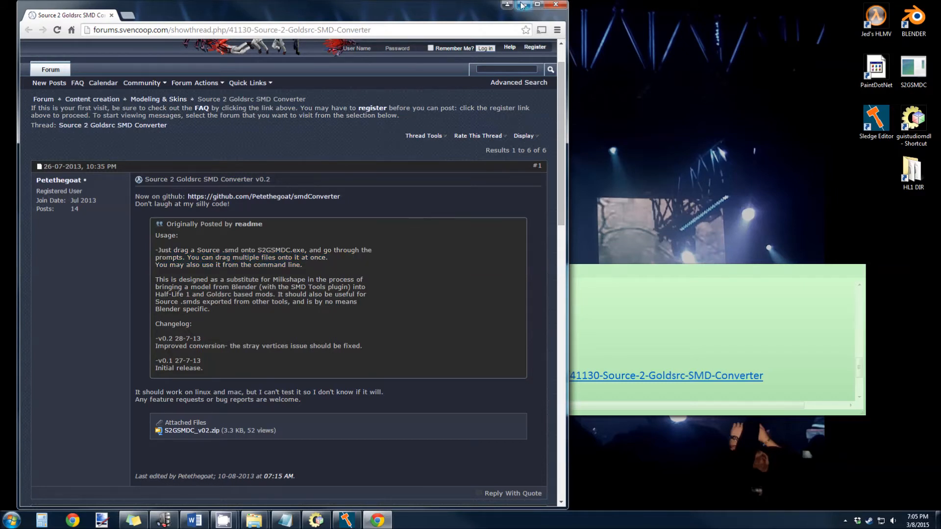
pyautogui.moveTo(524, 6)
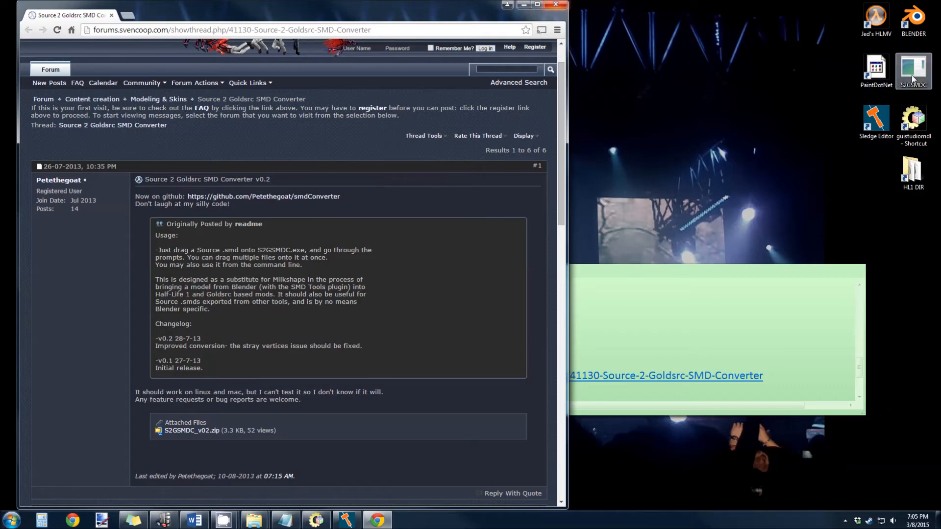
pyautogui.moveTo(920, 67)
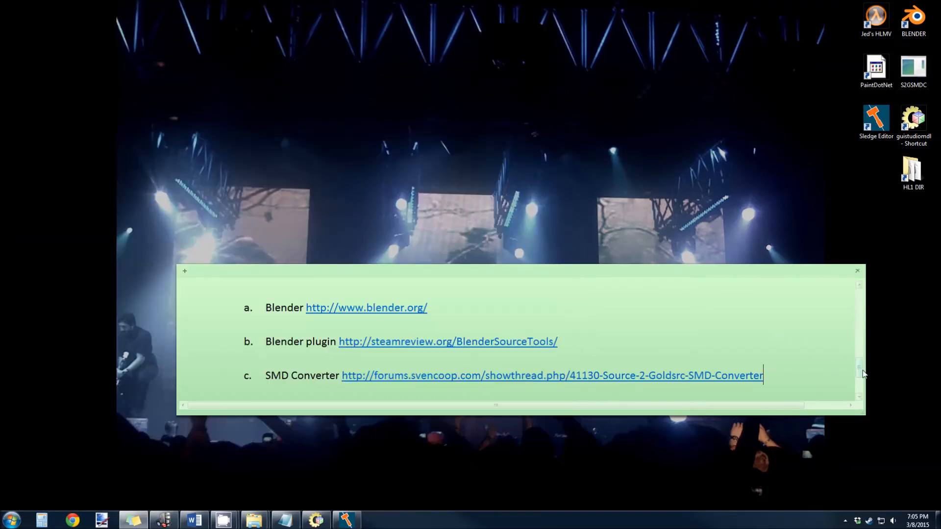
# Follow the note's Model viewer link and review the Half-Life Model Viewer page
pyautogui.scroll(-3)
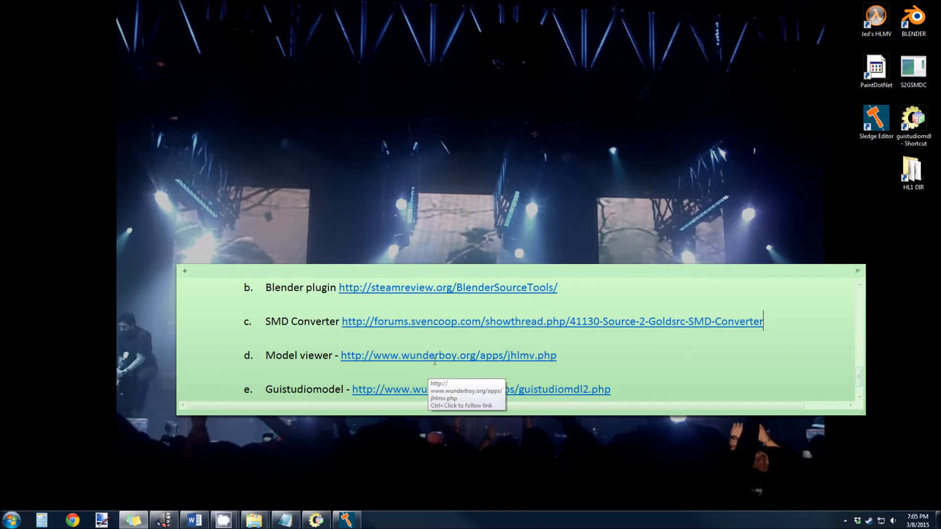
pyautogui.click(448, 355)
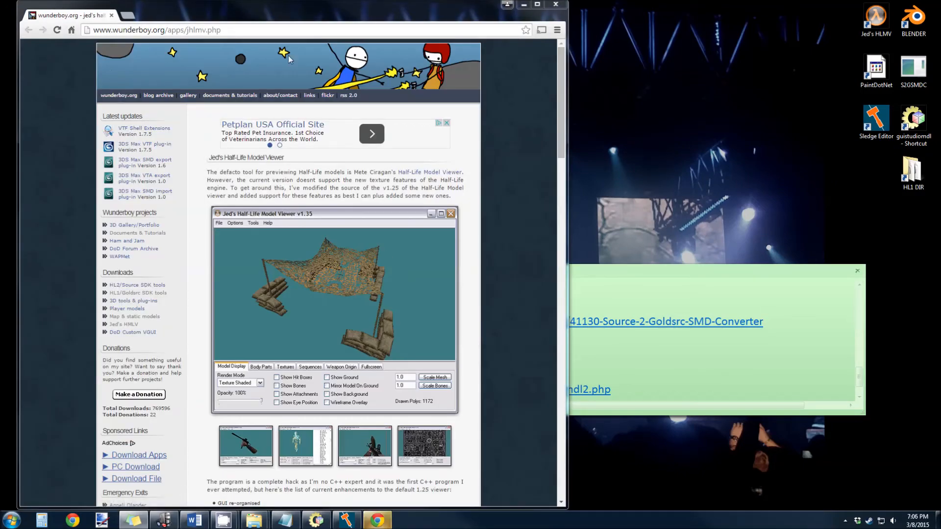
pyautogui.moveTo(719, 414)
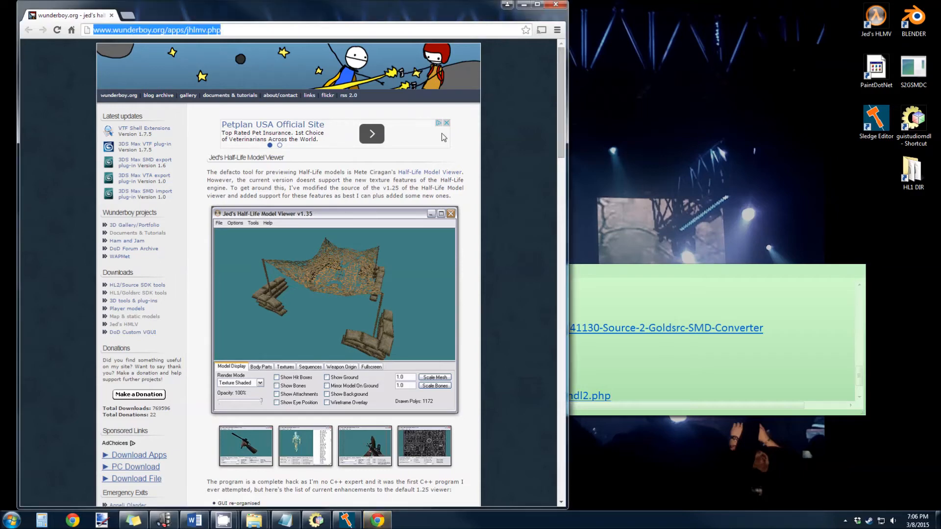
pyautogui.scroll(-3)
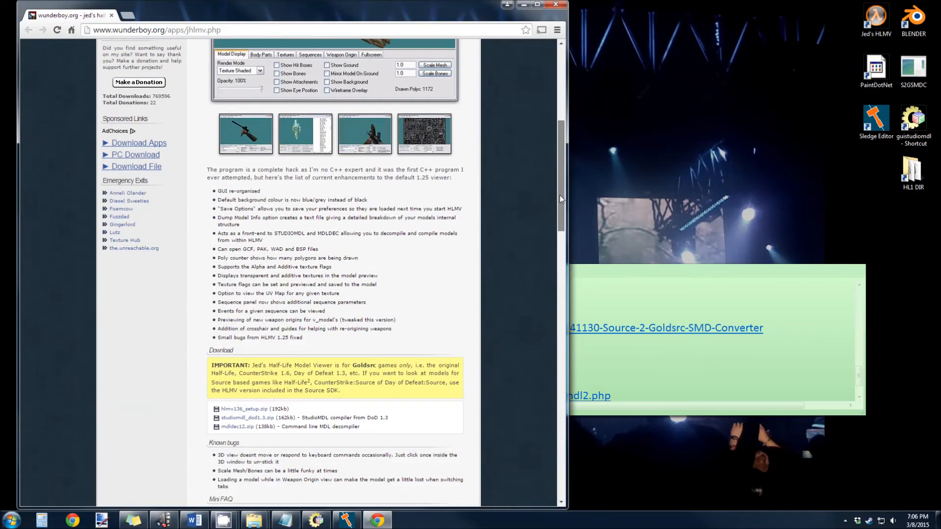
pyautogui.scroll(-3)
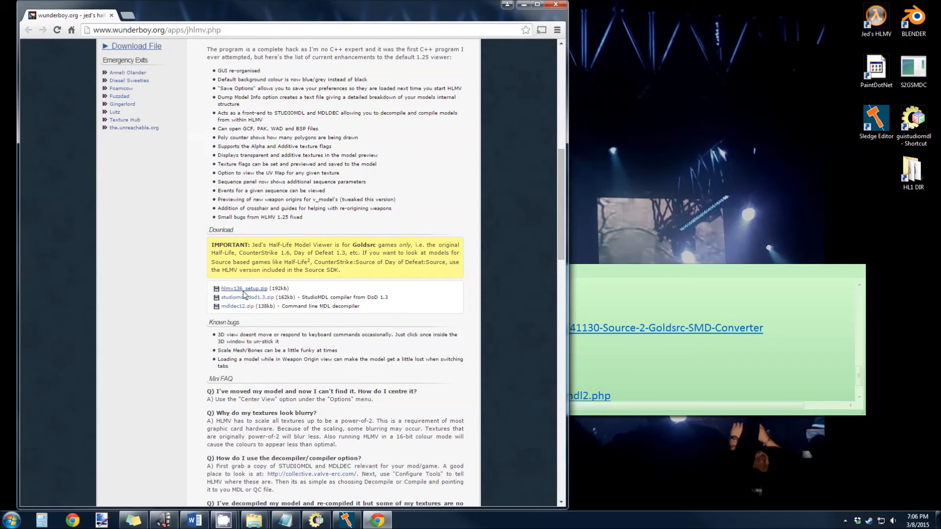
pyautogui.moveTo(244, 288)
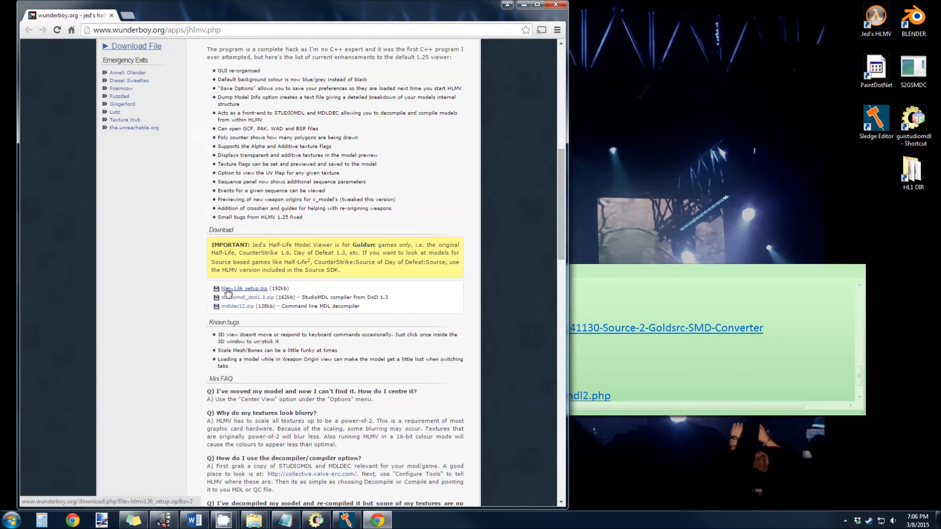
pyautogui.moveTo(426, 290)
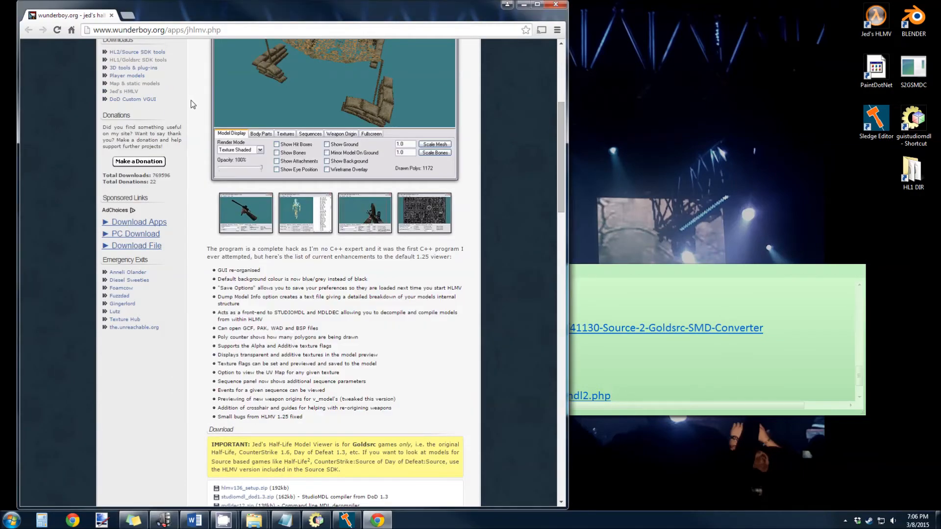
pyautogui.scroll(3)
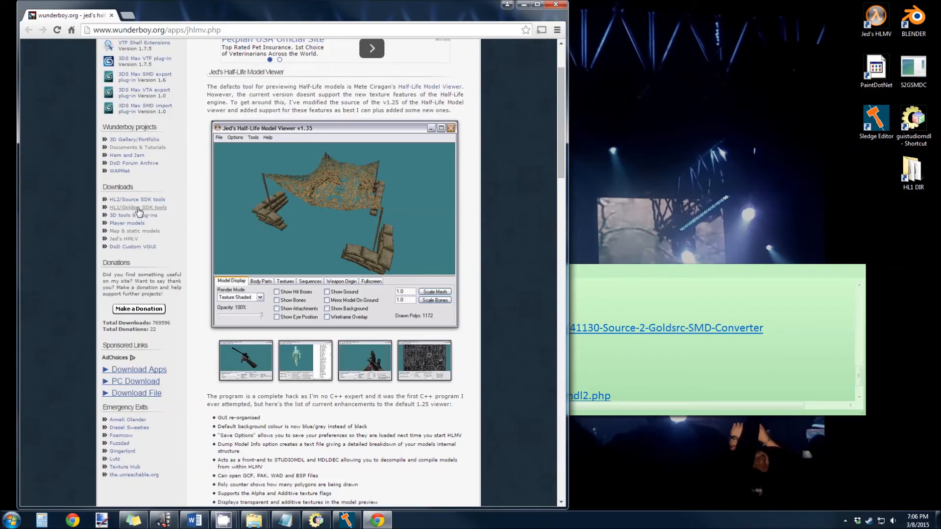
# Go to the HL1/GoldSrc SDK tools page from the wunderboy.org sidebar
pyautogui.click(137, 207)
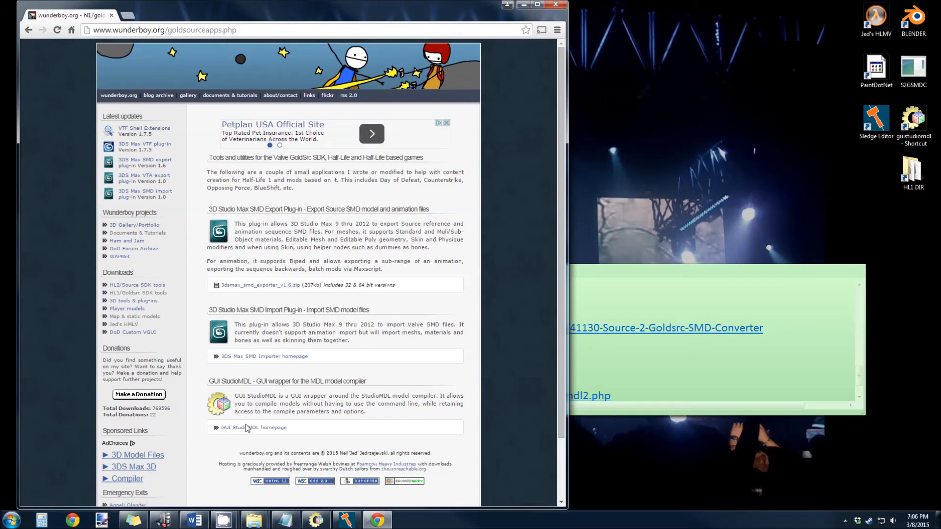
# Go to the GUI StudioMDL homepage on wunderboy.org and read down the page
pyautogui.click(253, 427)
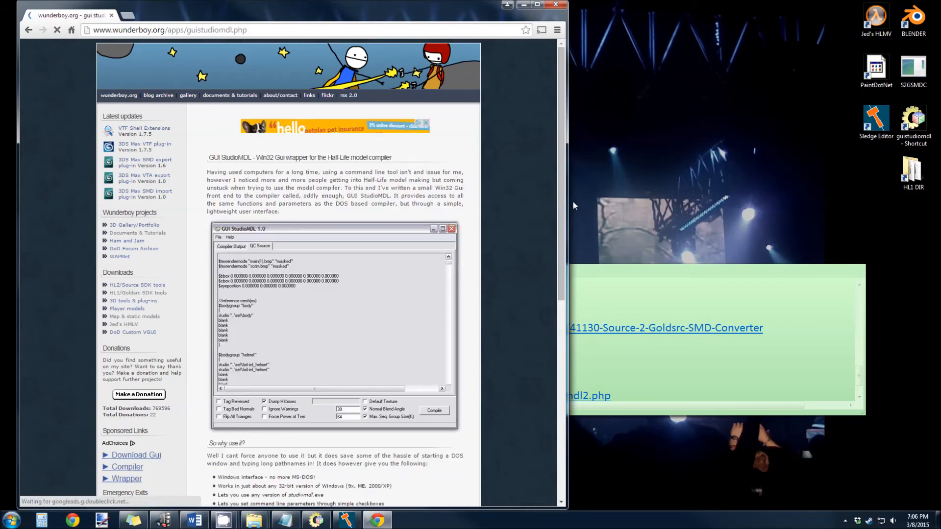
pyautogui.scroll(-3)
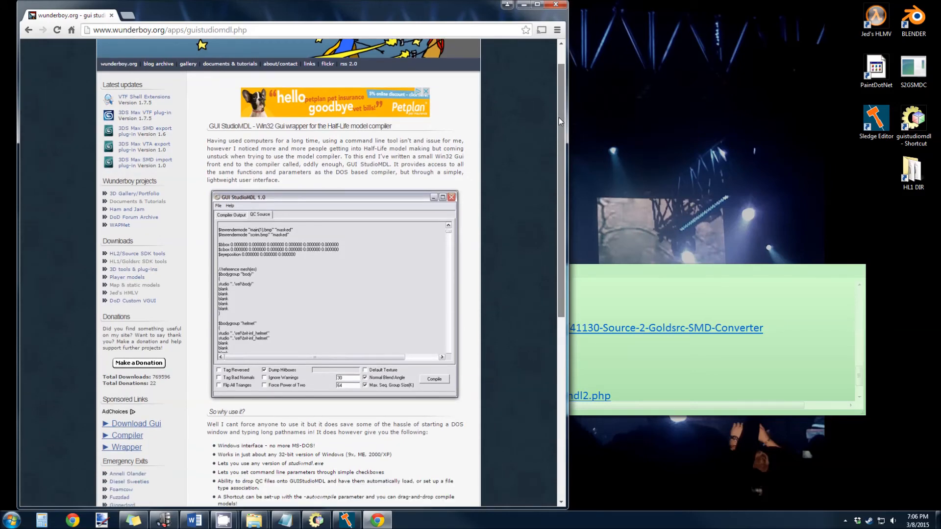
pyautogui.scroll(-3)
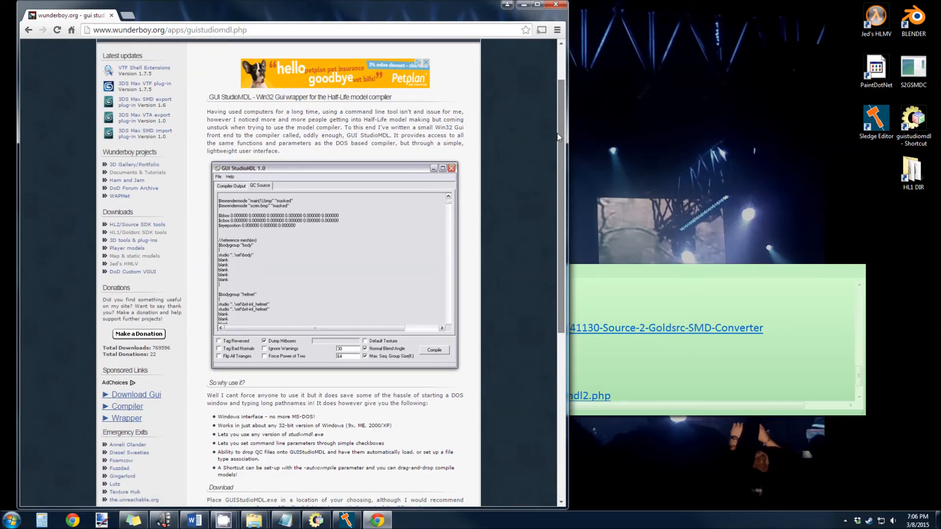
pyautogui.scroll(-3)
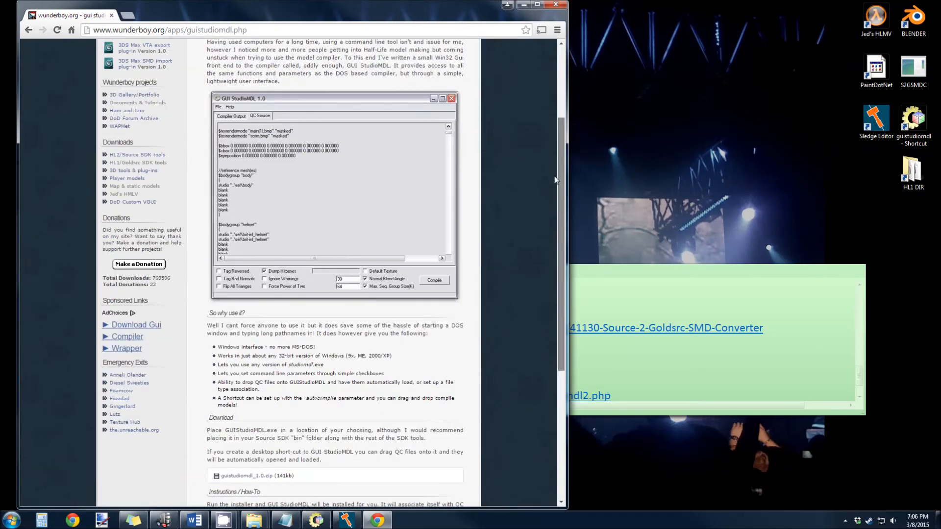
pyautogui.scroll(-3)
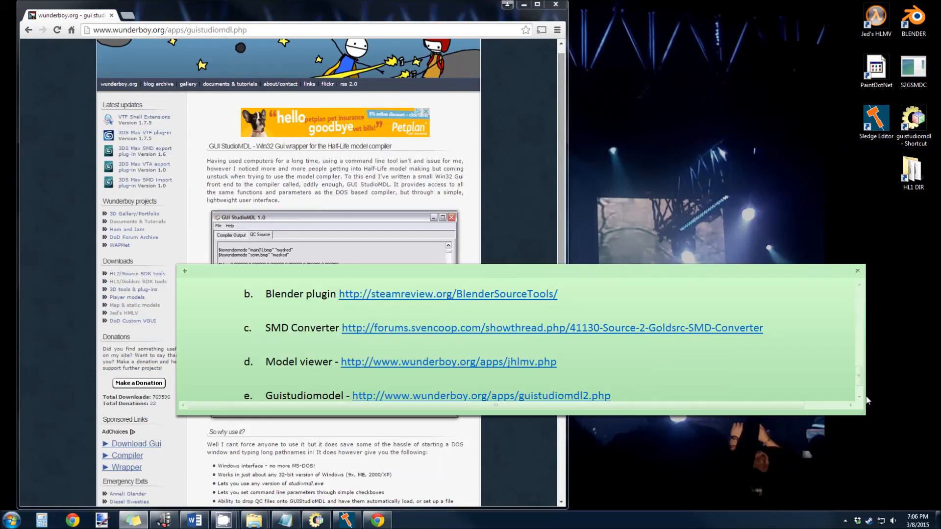
pyautogui.scroll(-3)
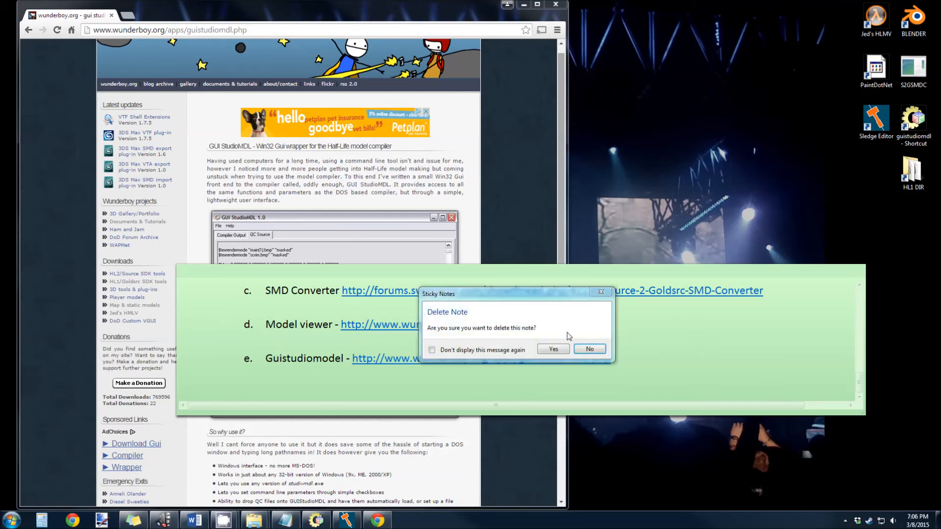
# Confirm deleting the sticky note of tool links
pyautogui.click(552, 350)
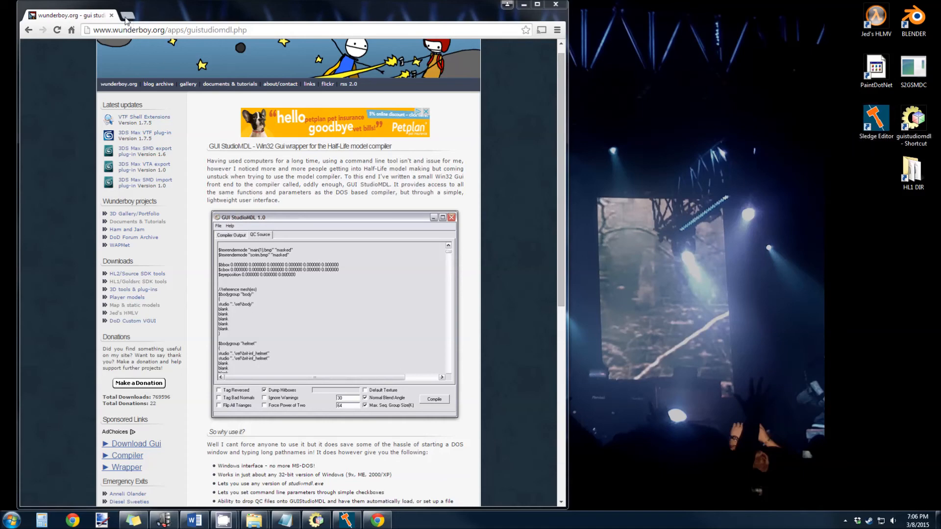
# Bring up sledge-editor.com in a new tab by searching 'sledge'
pyautogui.write('sledge')
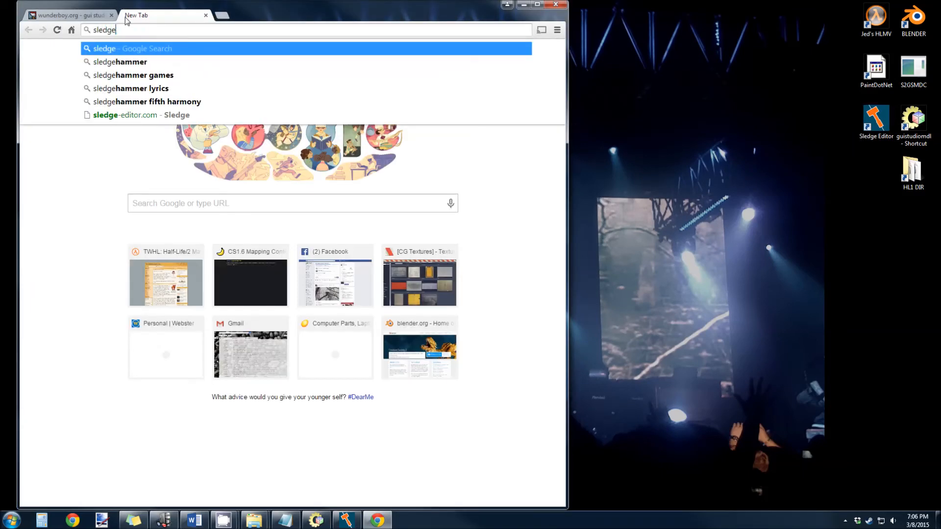
pyautogui.click(141, 115)
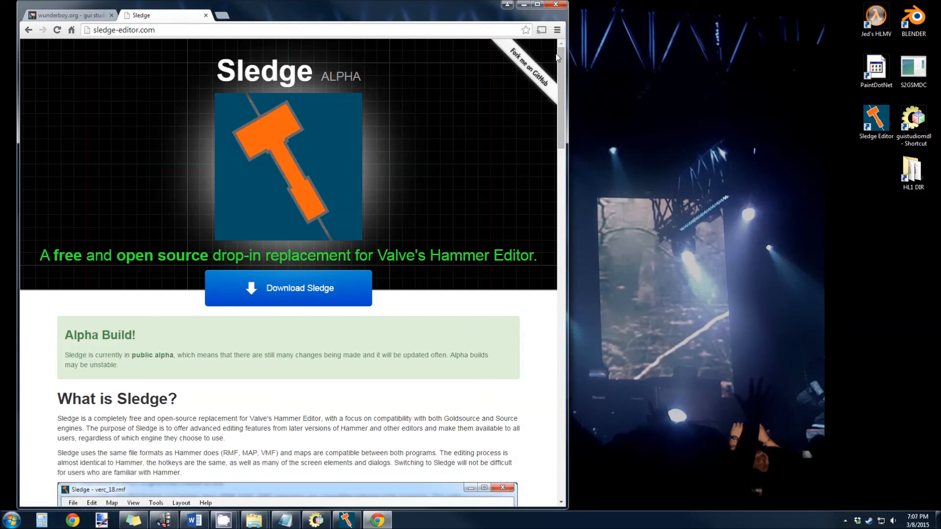
# Load twhl.info in another tab, then return to the Sledge editor tab
pyautogui.write('twhl.info')
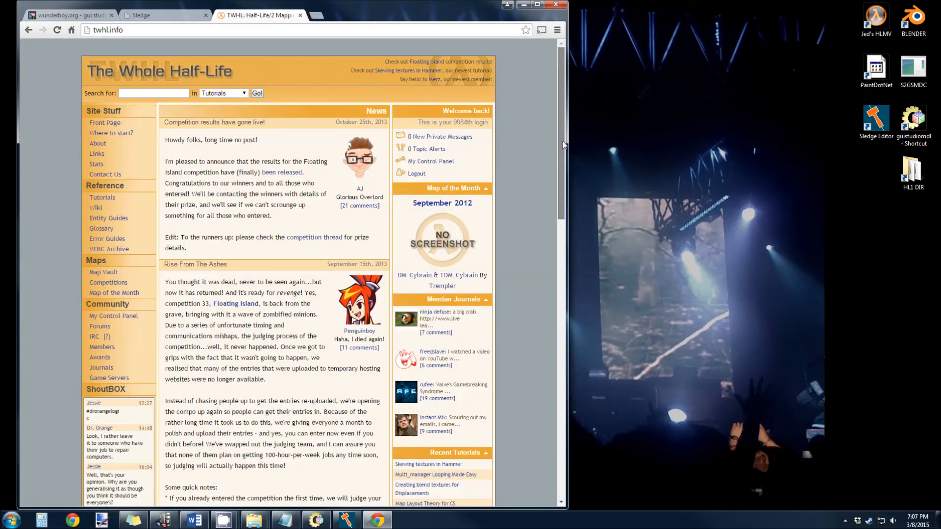
pyautogui.scroll(-3)
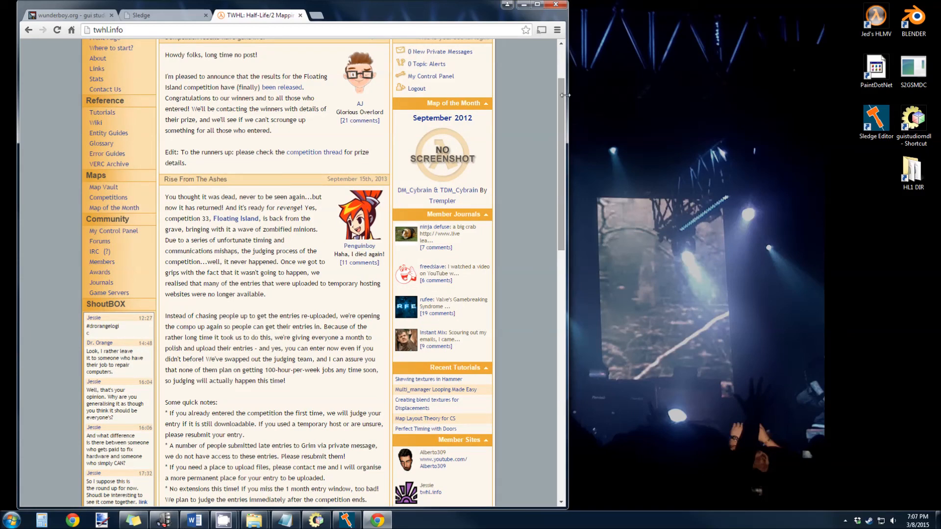
pyautogui.click(165, 14)
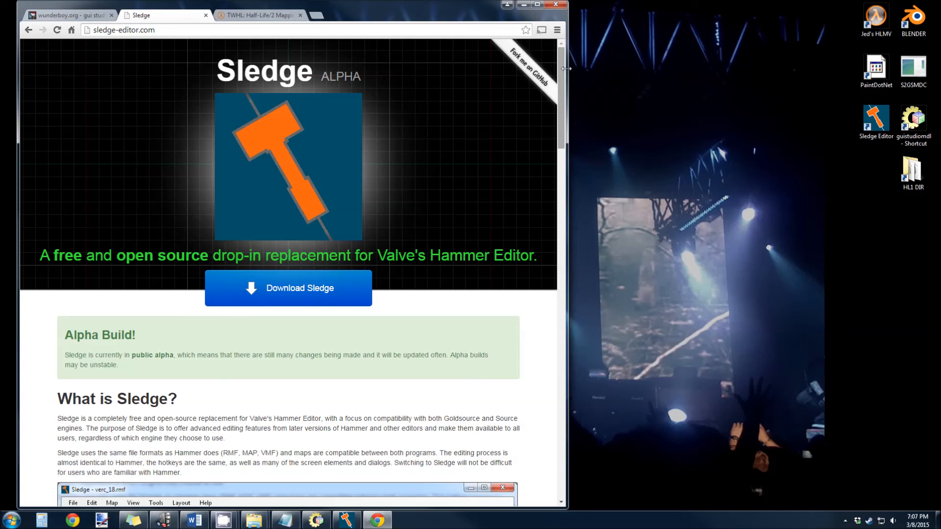
pyautogui.moveTo(565, 72)
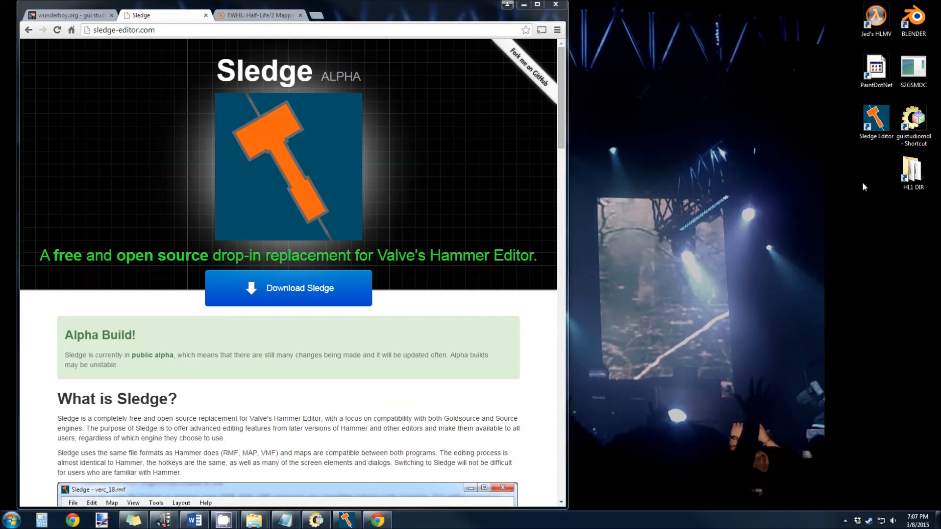
pyautogui.moveTo(876, 68)
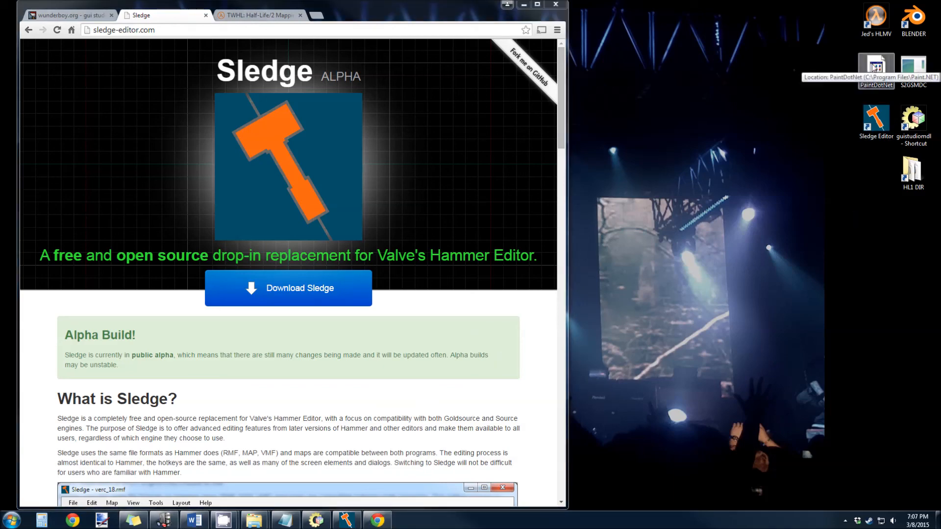